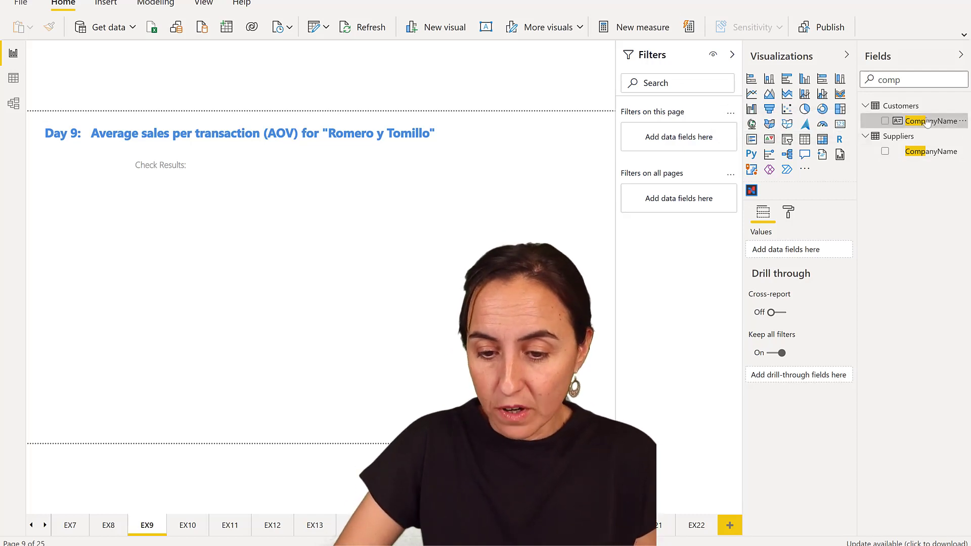
# Add Customers CompanyName to a new table and filter it to Romero y tomillo only
pyautogui.click(885, 122)
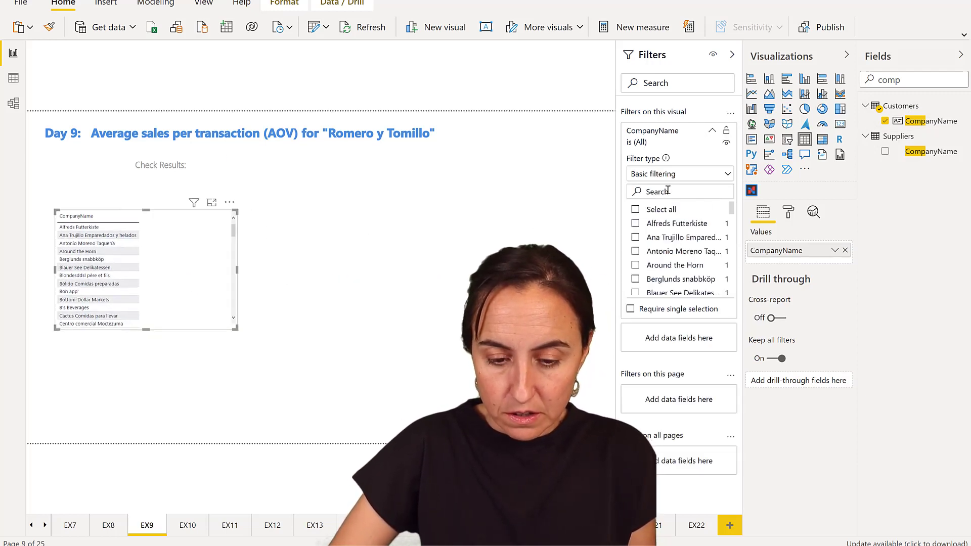
pyautogui.write('romer')
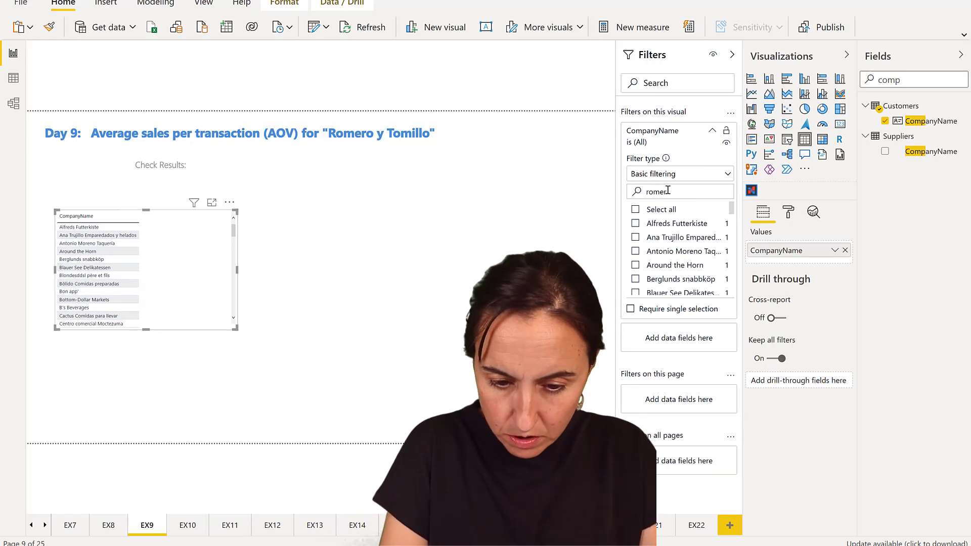
pyautogui.click(635, 209)
pyautogui.write('t')
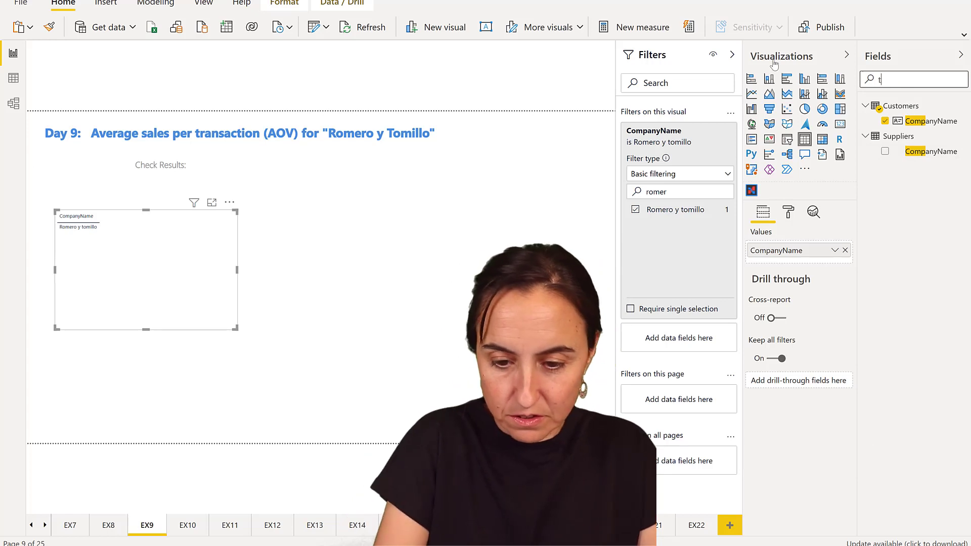
pyautogui.write('al')
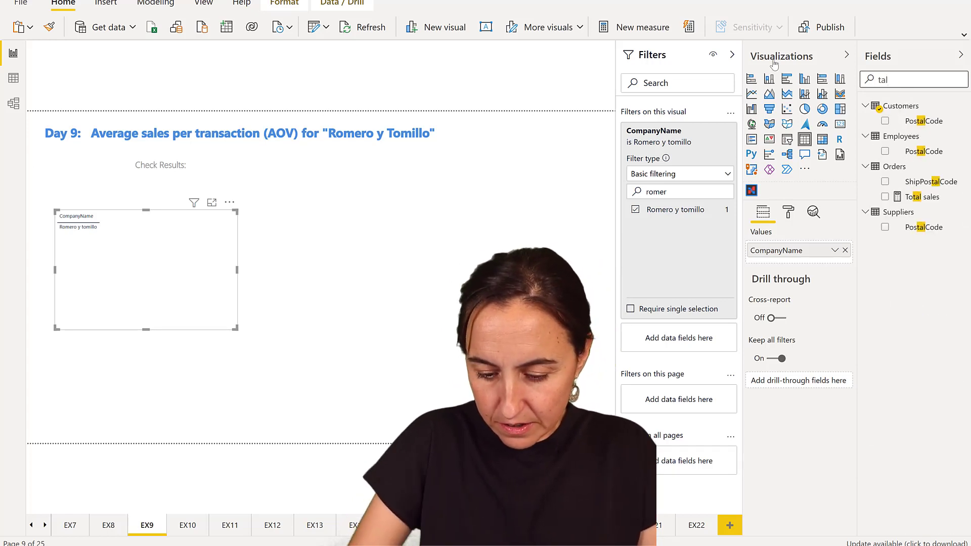
pyautogui.write('ota')
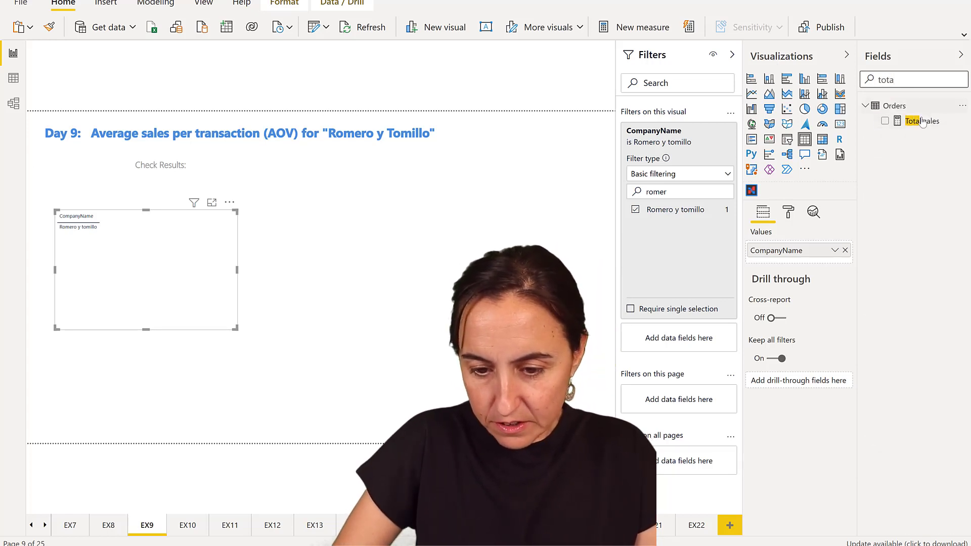
# Add Orders Total sales and OrderID so each Romero y tomillo order's sales are listed
pyautogui.click(884, 121)
pyautogui.write('orde')
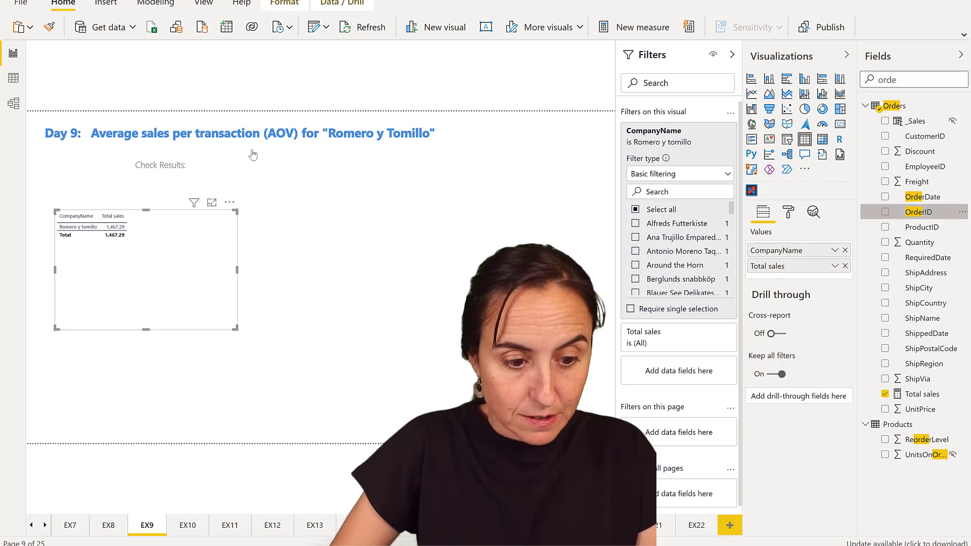
pyautogui.click(884, 213)
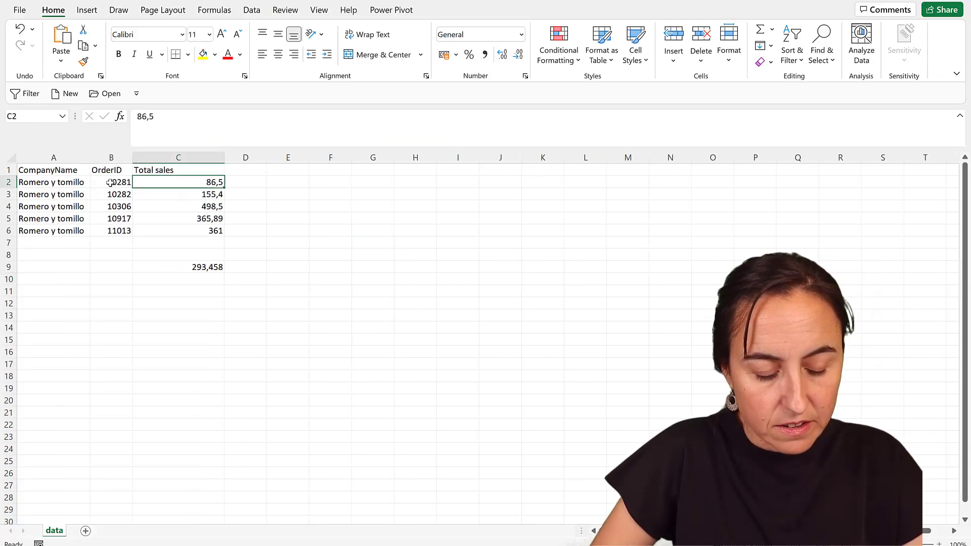
# Enter =AVERAGE(C2:C6) in C9 to average the five order totals
pyautogui.click(178, 267)
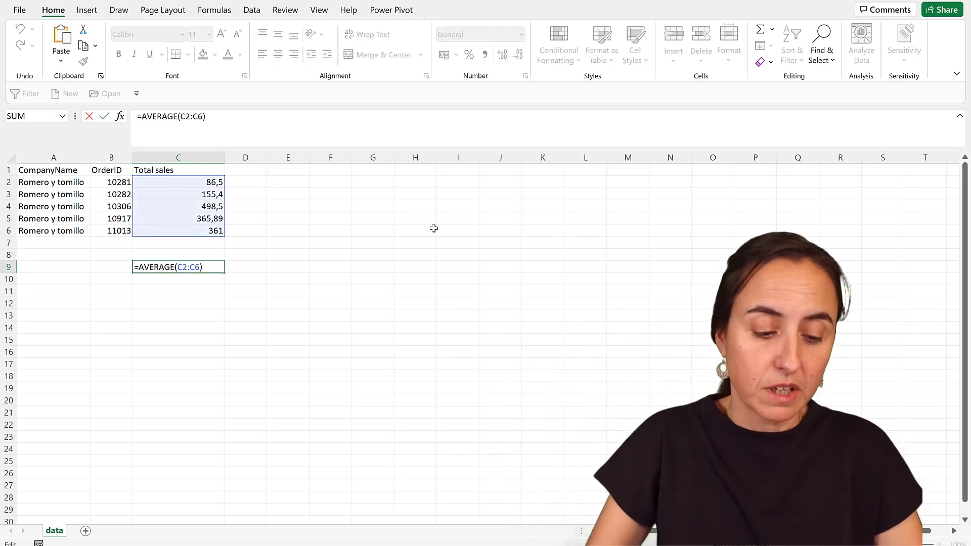
pyautogui.press('Enter')
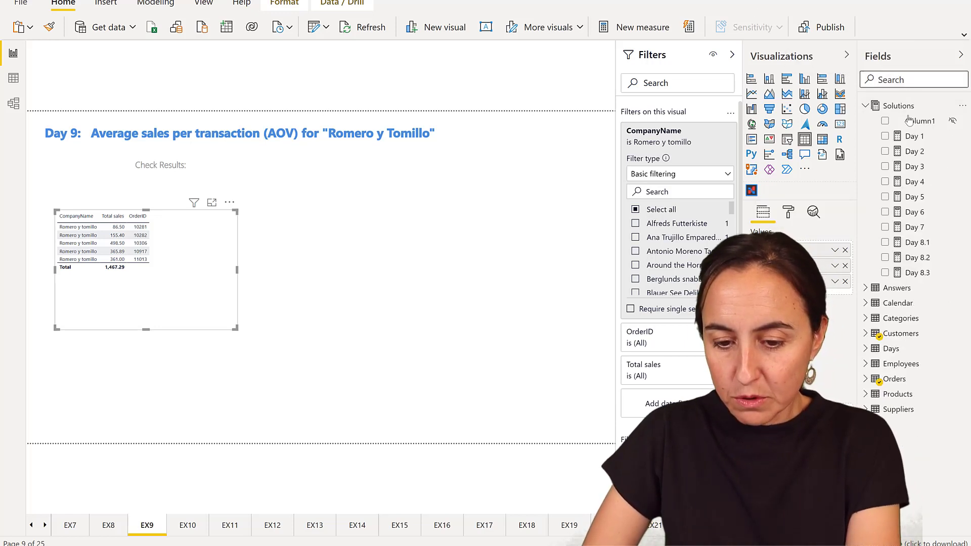
# Create a new measure in the Solutions table via its right-click menu
pyautogui.rightClick(923, 120)
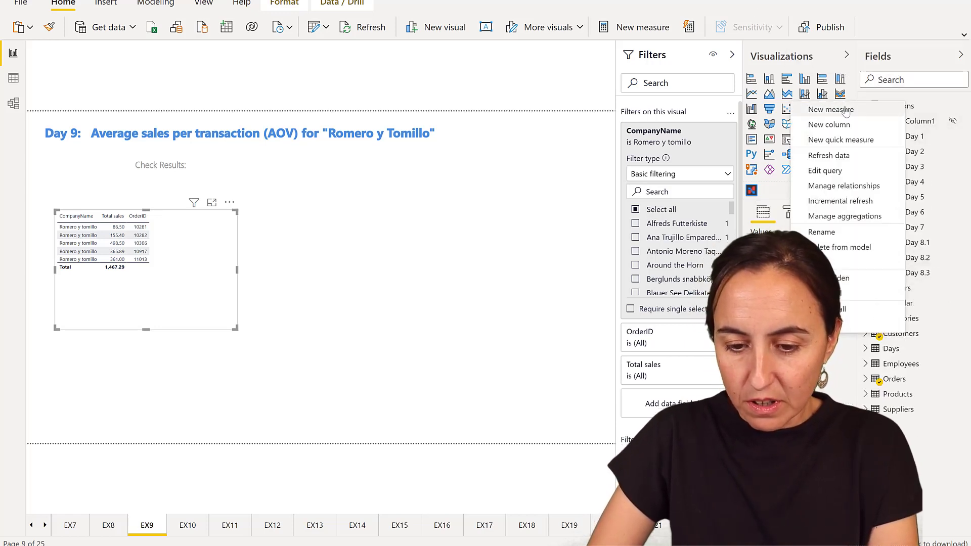
pyautogui.click(830, 109)
pyautogui.write('Day 9 =')
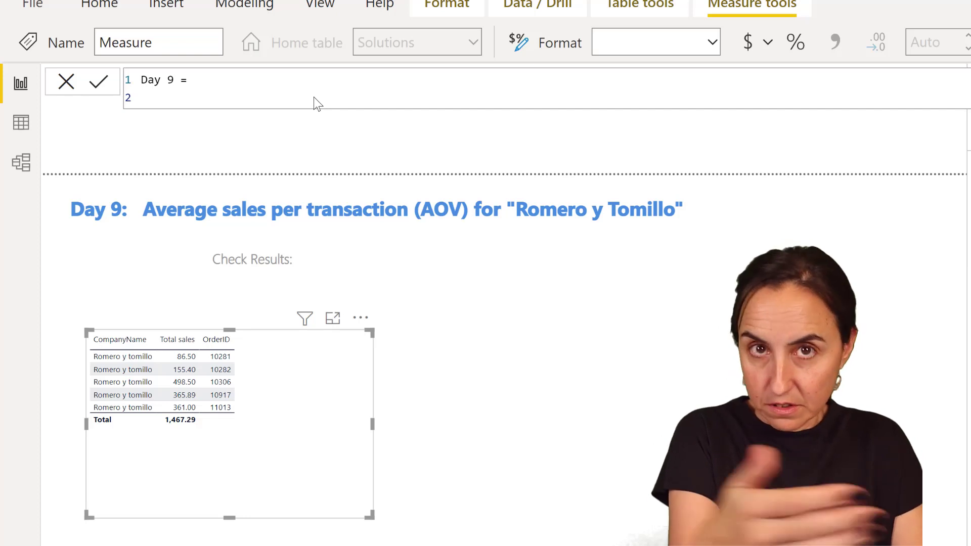
# Write Day 9 = AVERAGEX(VALUES(Orders[OrderID]), [Total sales]) and commit the measure
pyautogui.write('ave')
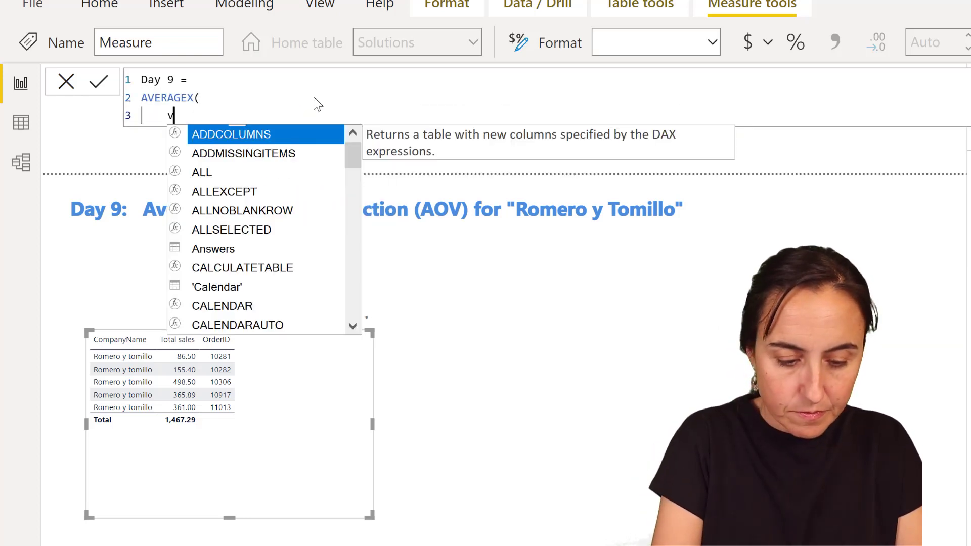
pyautogui.write('al')
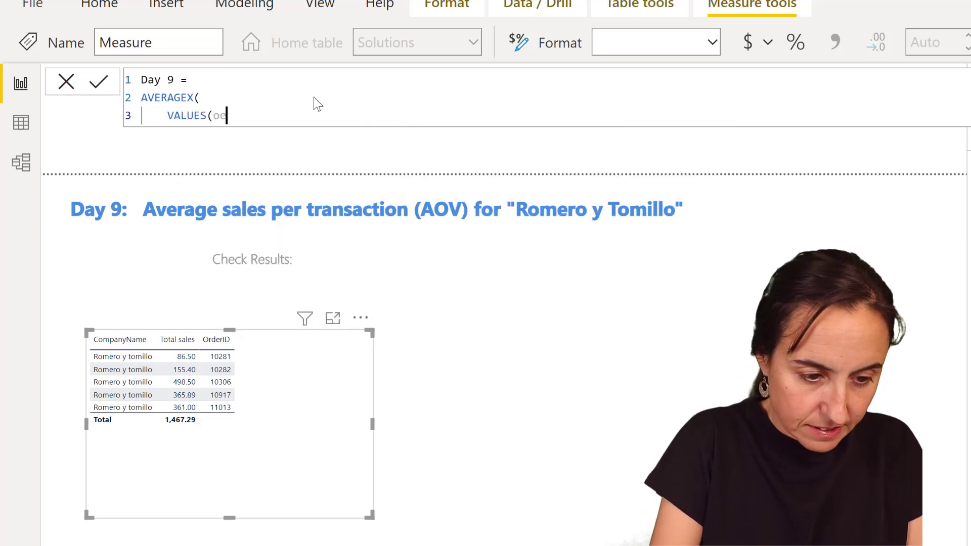
pyautogui.write('r')
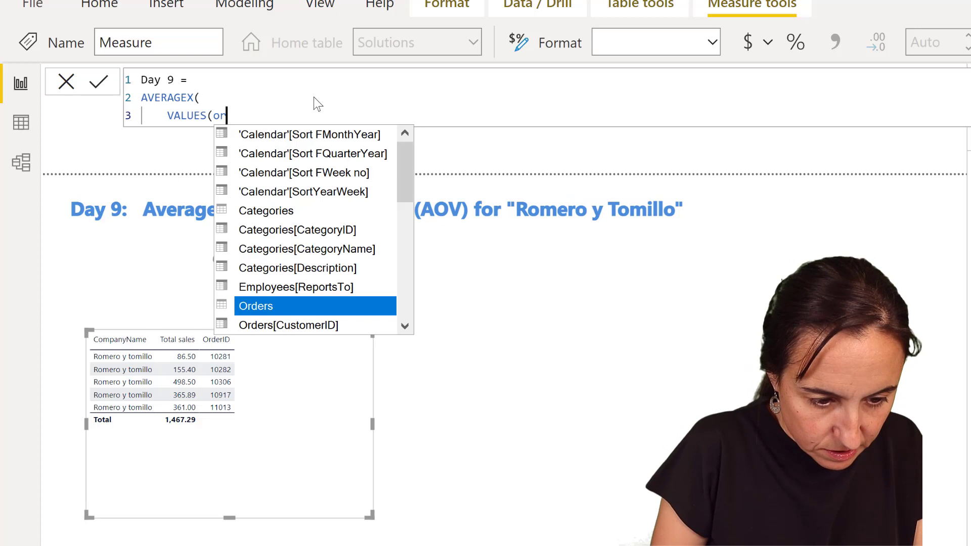
pyautogui.write('ders[OrderID')
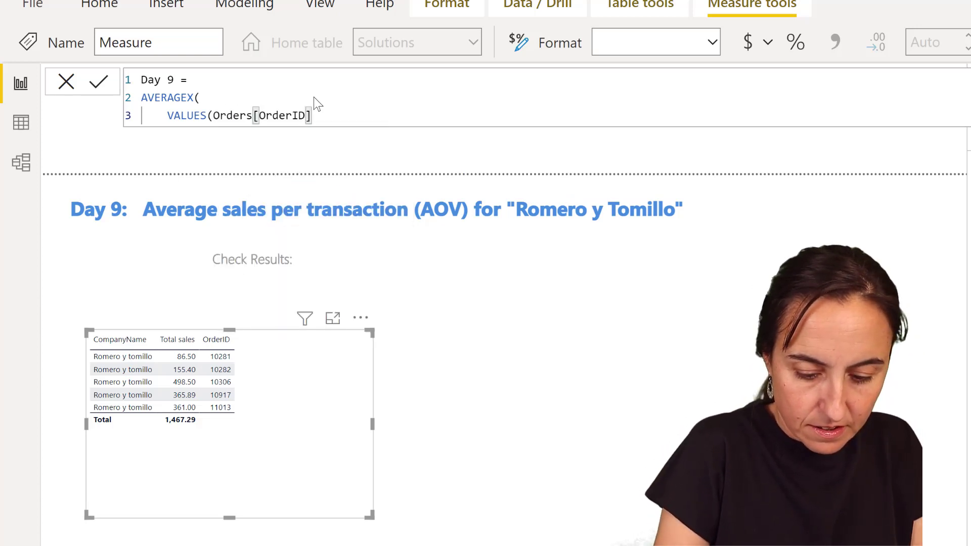
pyautogui.write('), [t')
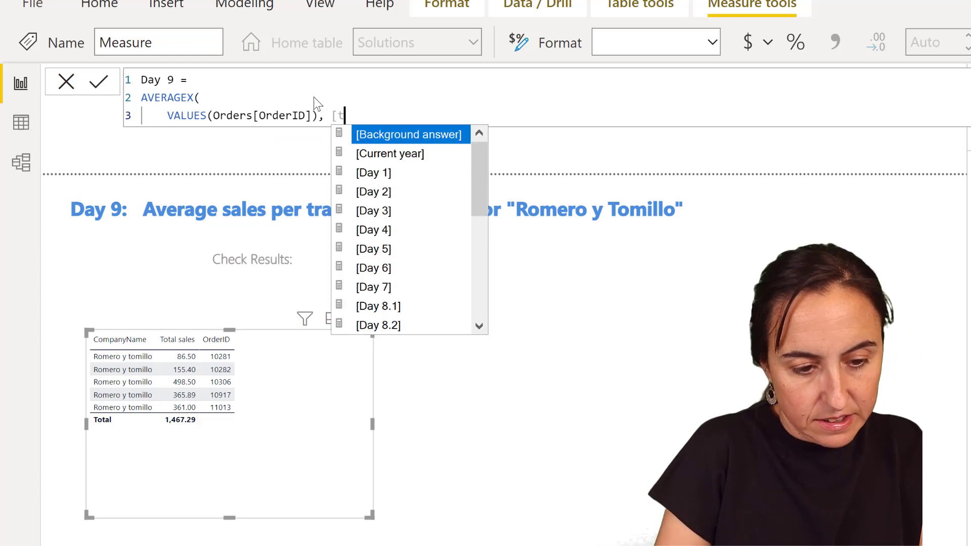
pyautogui.write('to')
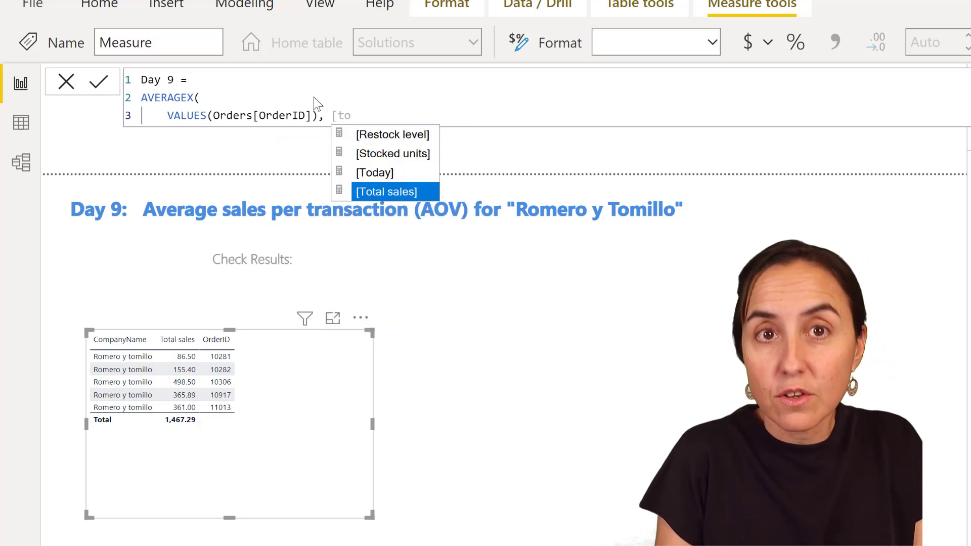
pyautogui.click(386, 192)
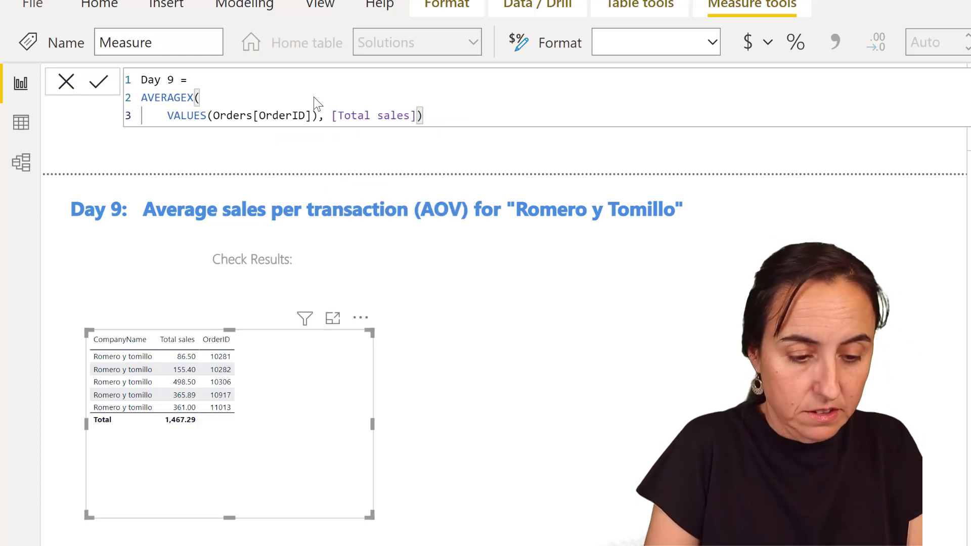
pyautogui.click(99, 81)
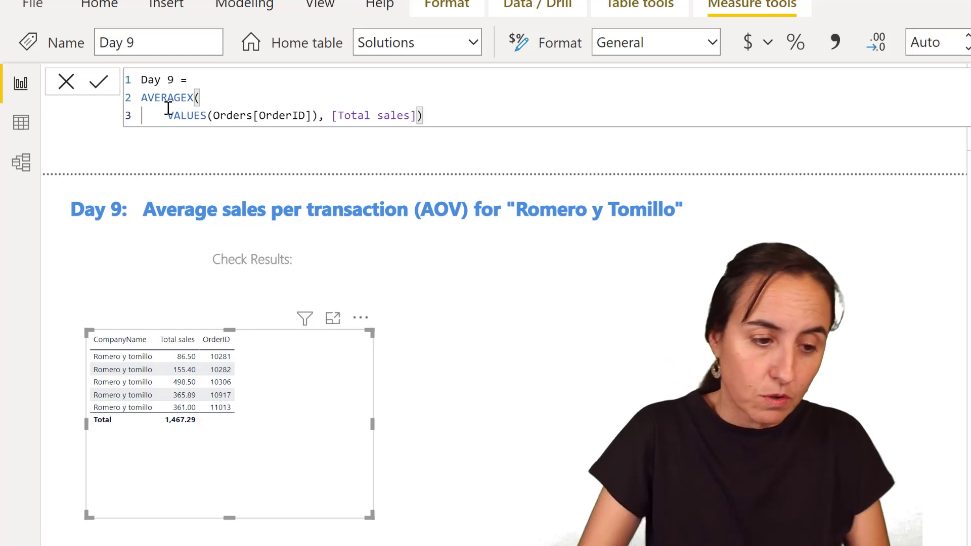
# Wrap the formula in CALCULATE with filter Customers[CompanyName]="Romero y Tomilli"
pyautogui.write('C')
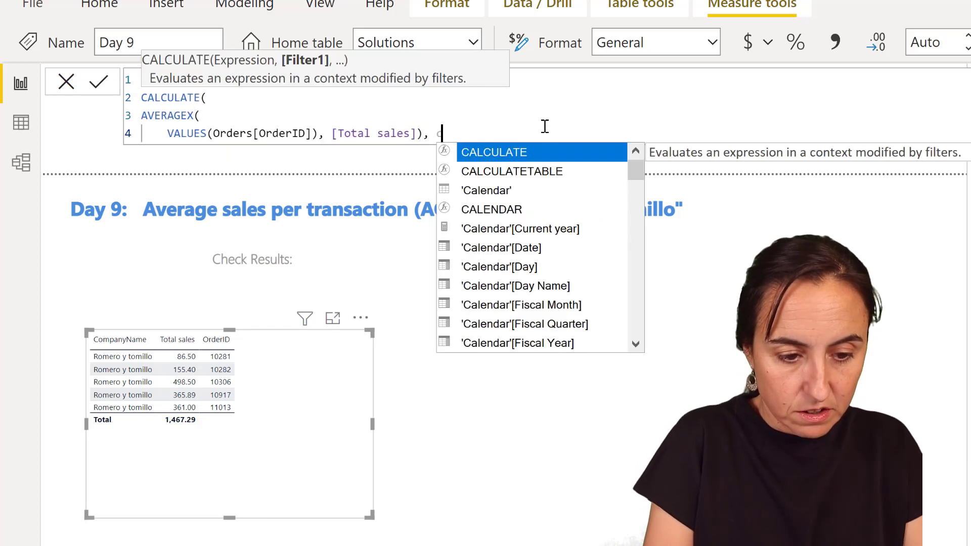
pyautogui.write('cust')
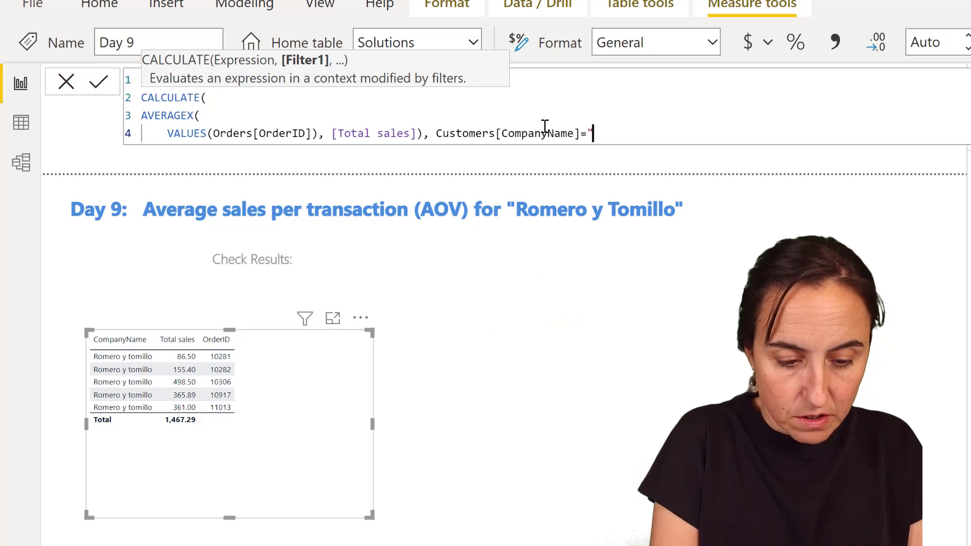
pyautogui.write('Romero y')
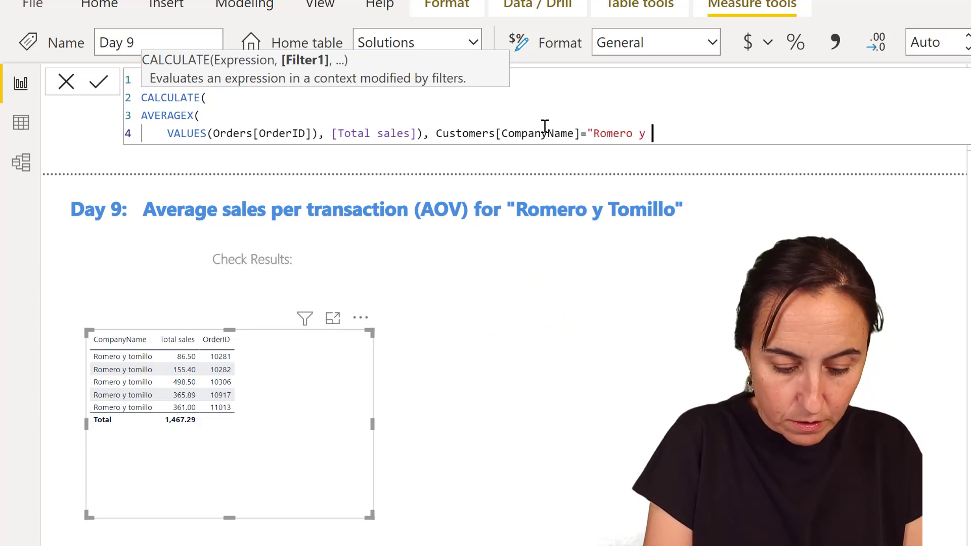
pyautogui.write('Tomilli')
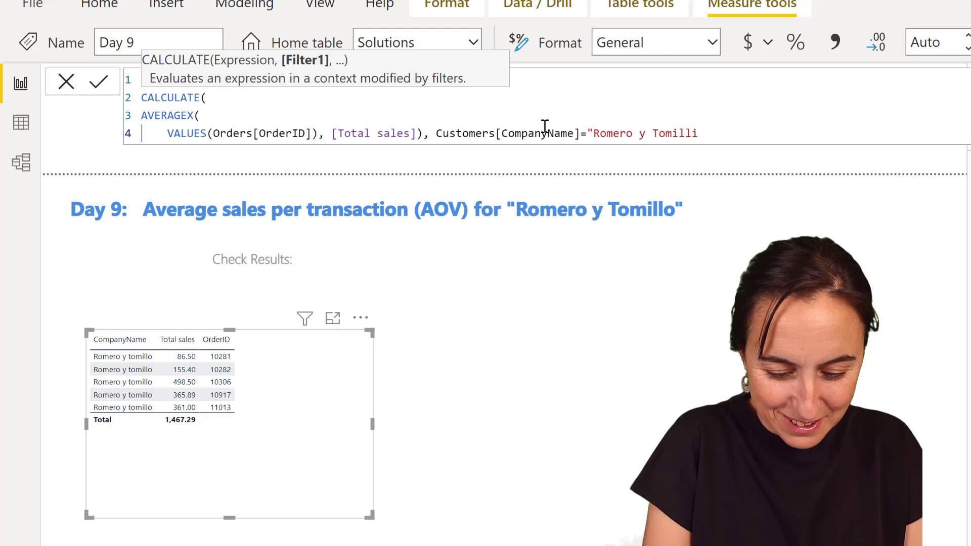